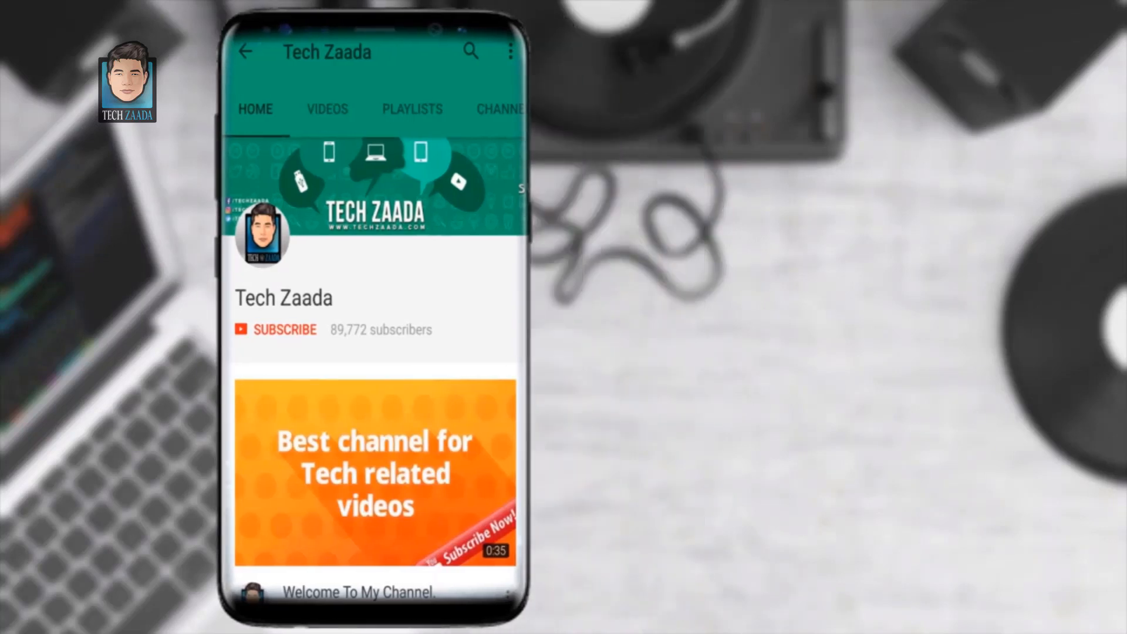
Get the dr.fone Android Data Recovery free trial from the Wondershare product page in Chrome
{"action": "left_click", "coordinate": [284, 329]}
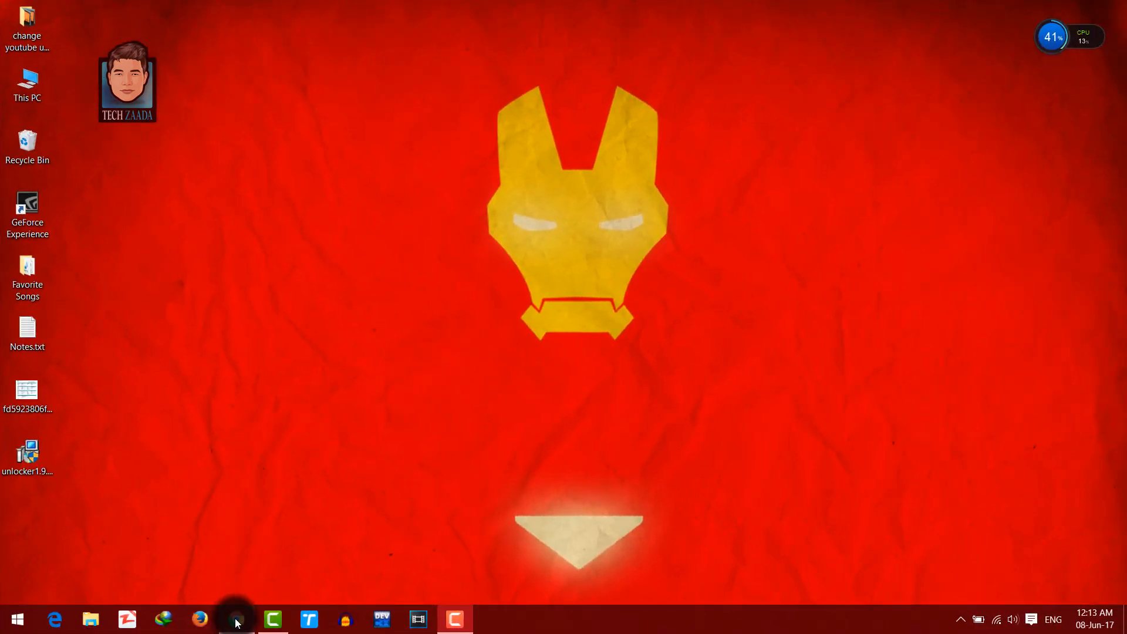
{"action": "left_click", "coordinate": [236, 619]}
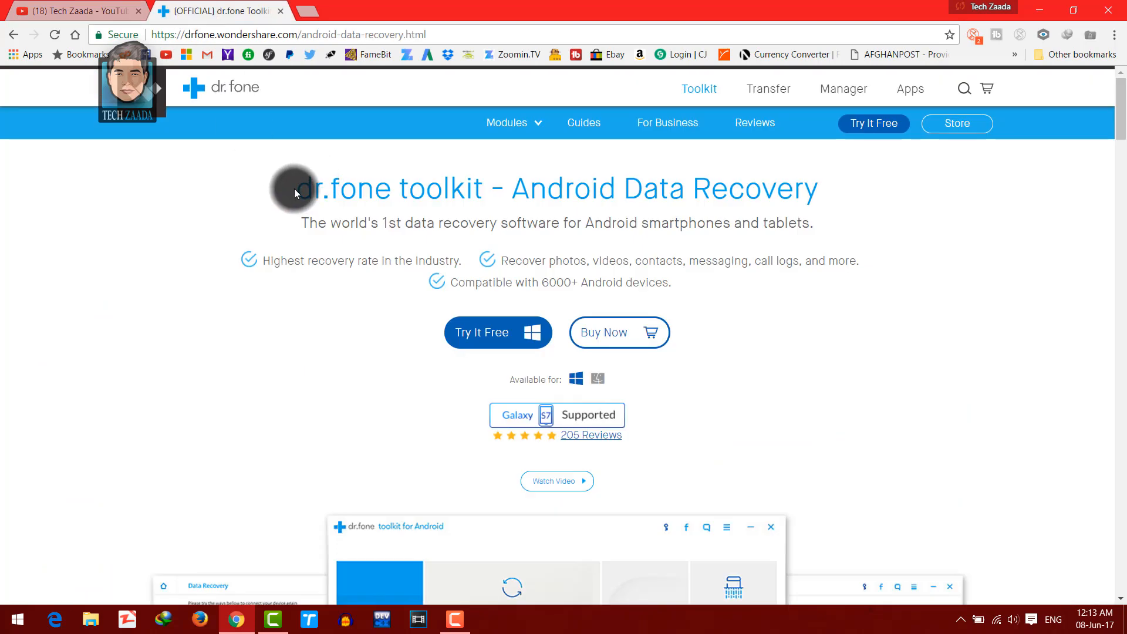
{"action": "left_click", "coordinate": [498, 333]}
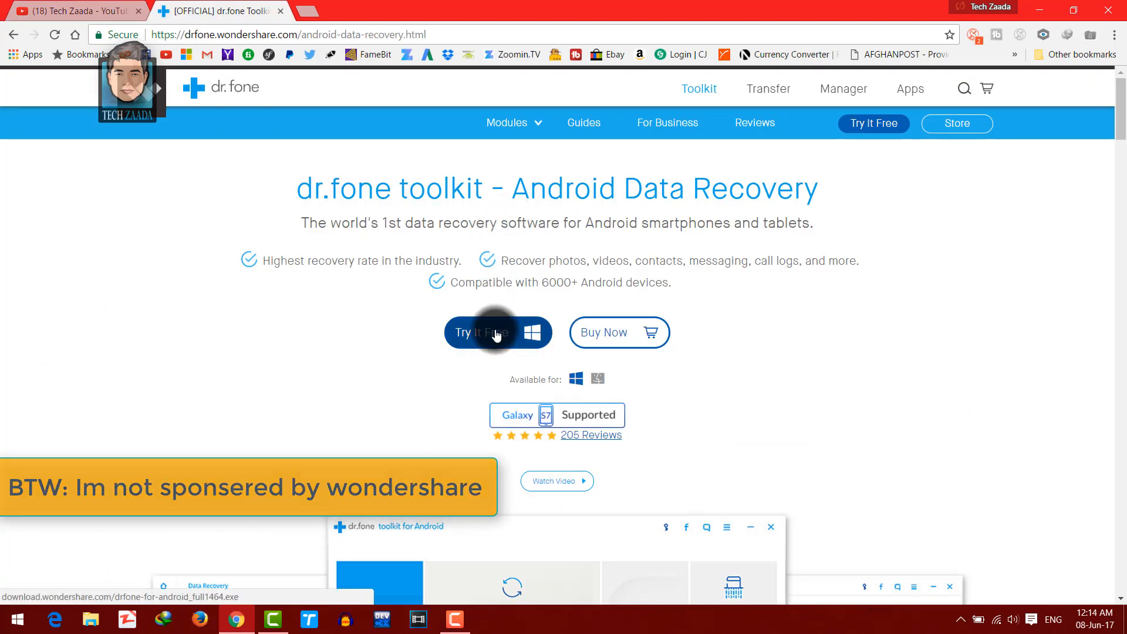
{"action": "mouse_move", "coordinate": [366, 328]}
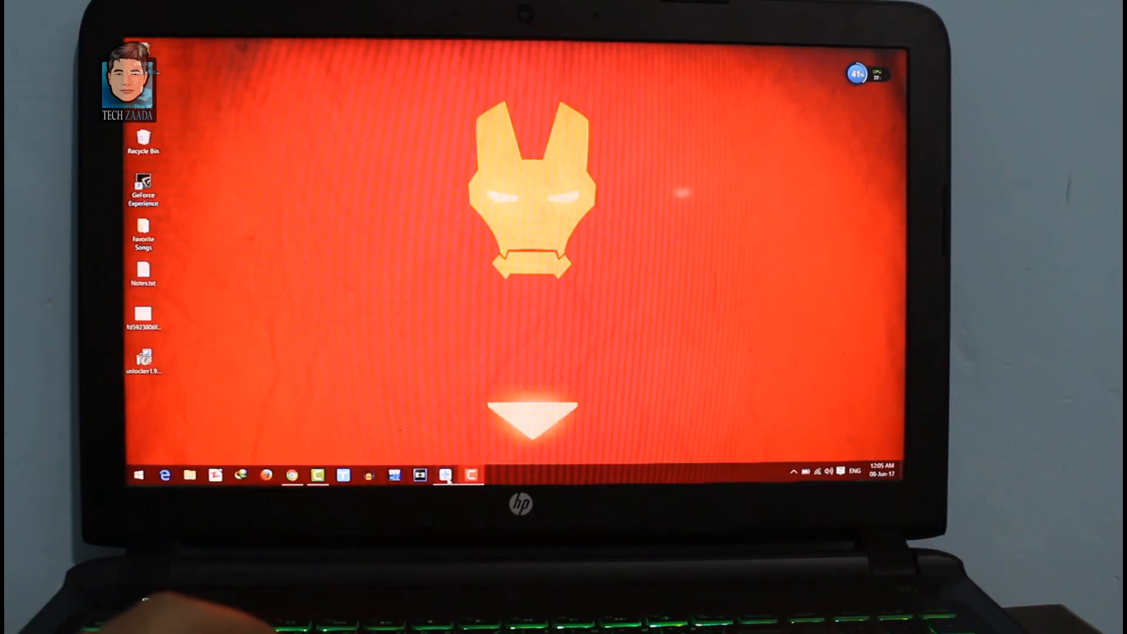
Launch the dr.fone toolkit and start its Data Recovery feature
{"action": "left_click", "coordinate": [444, 474]}
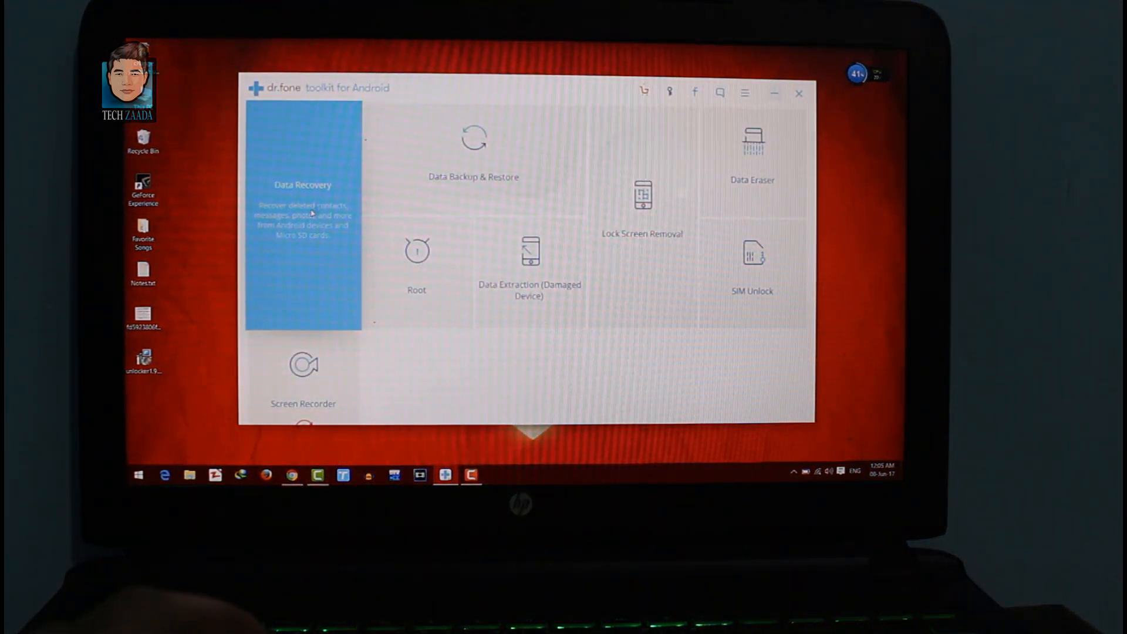
{"action": "left_click", "coordinate": [303, 185]}
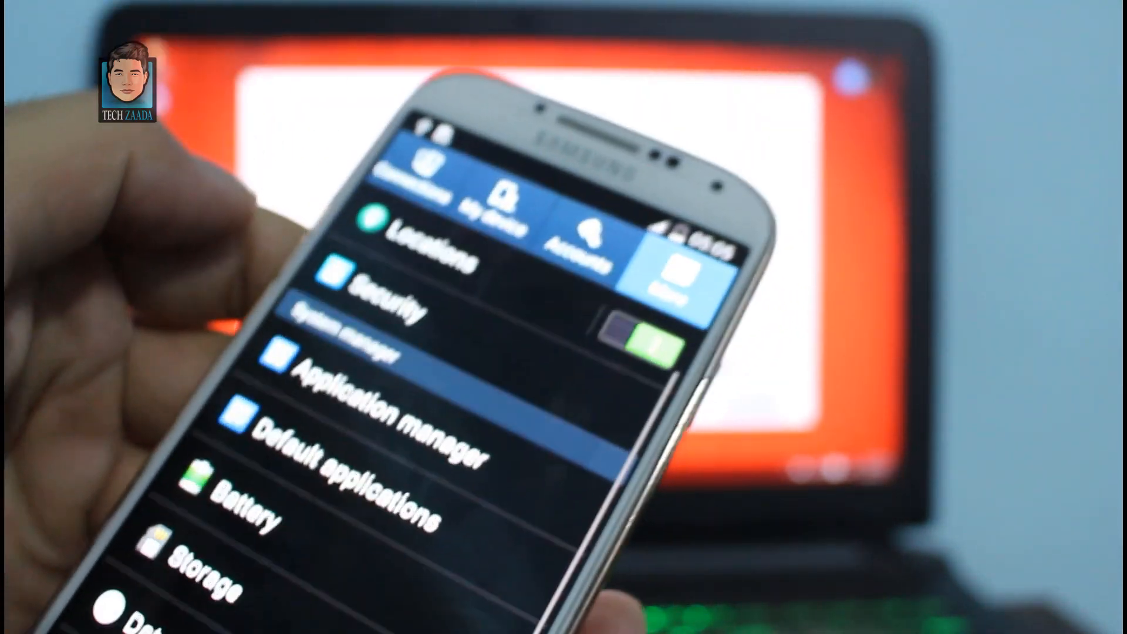
Enable Developer options on the Galaxy S4 and accept the development settings warning
{"action": "scroll", "scroll_direction": "down", "scroll_amount": 3}
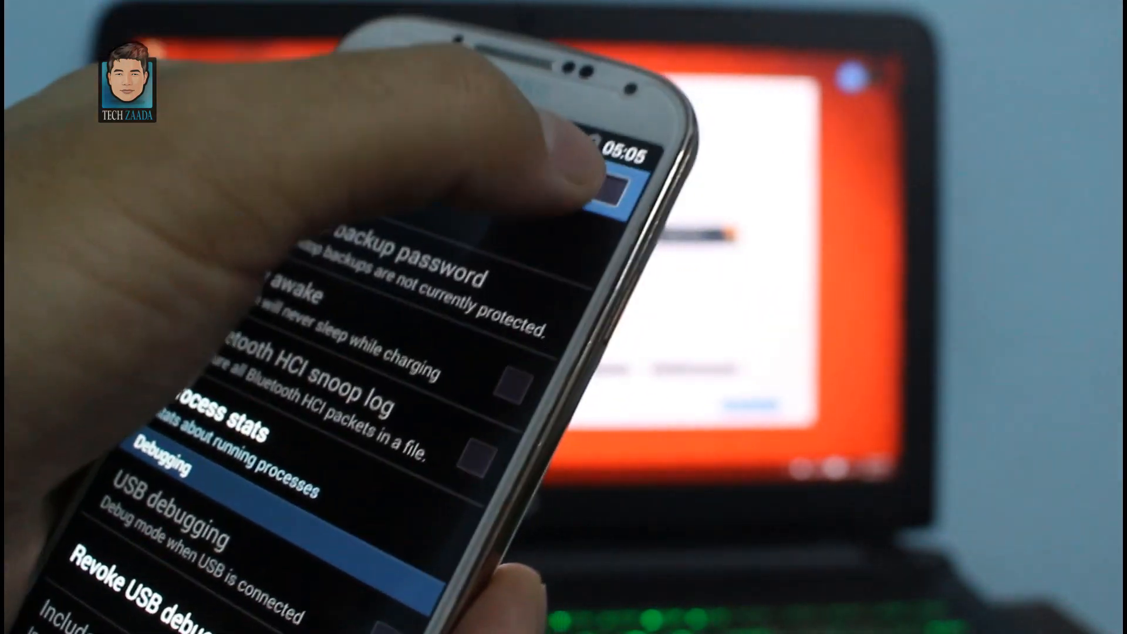
{"action": "left_click", "coordinate": [611, 187]}
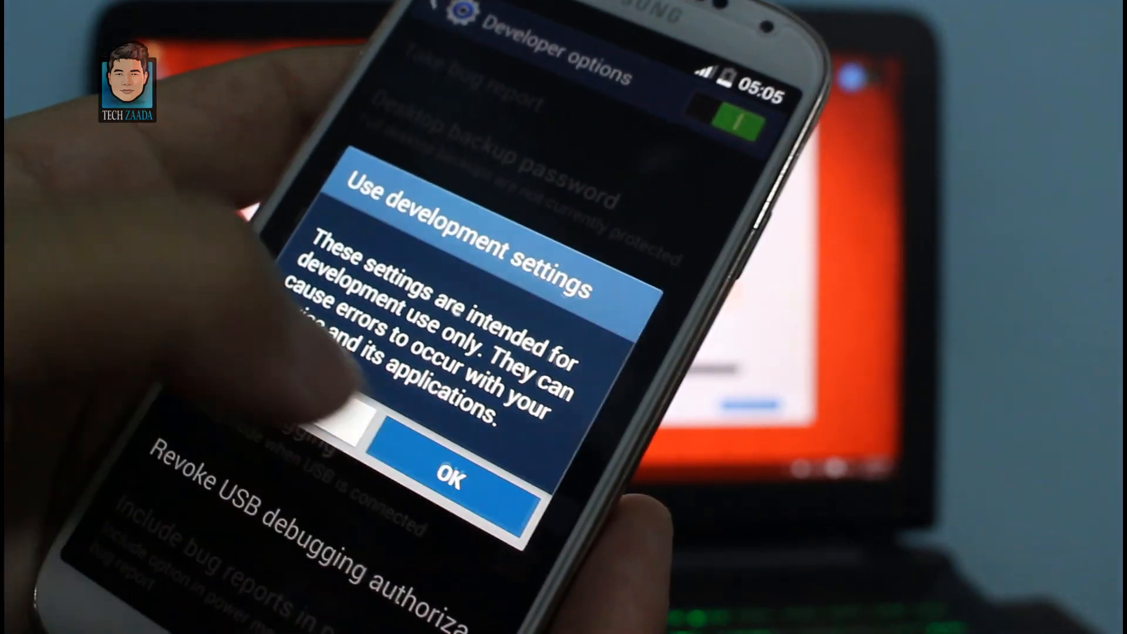
{"action": "left_click", "coordinate": [449, 481]}
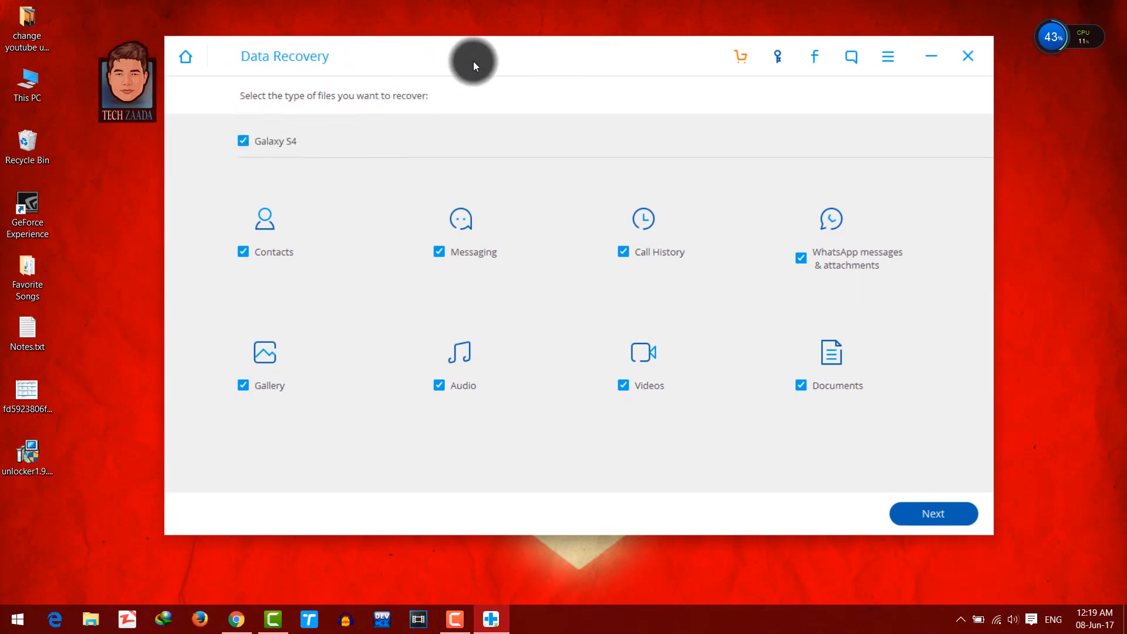
Clear the select-all box so Gallery is the only file type checked for recovery
{"action": "left_click", "coordinate": [243, 140]}
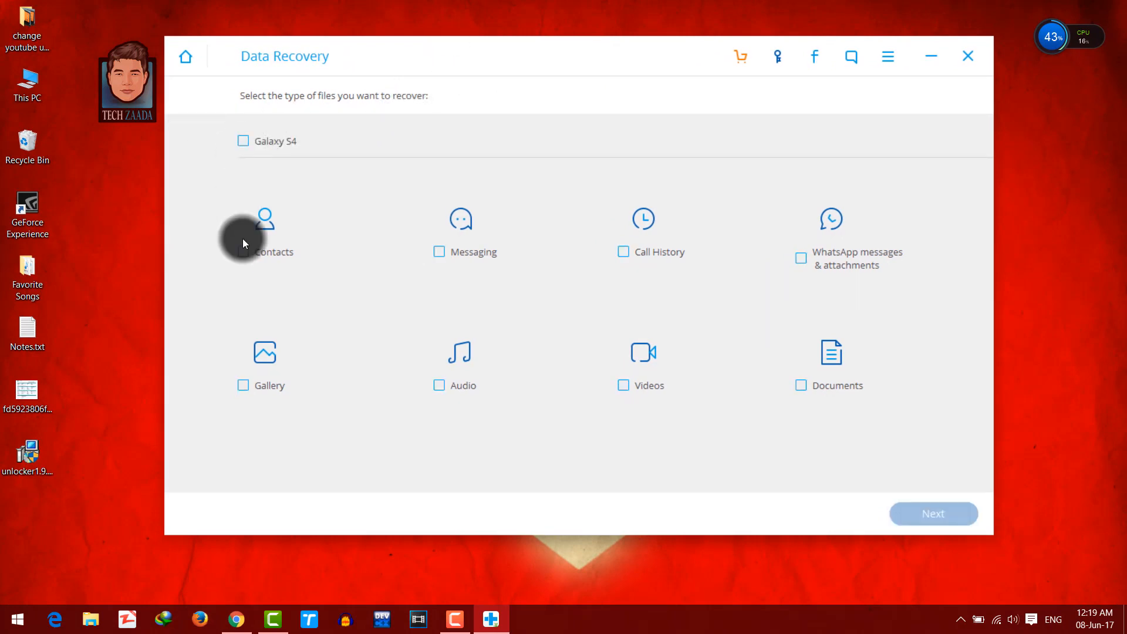
{"action": "left_click", "coordinate": [243, 386]}
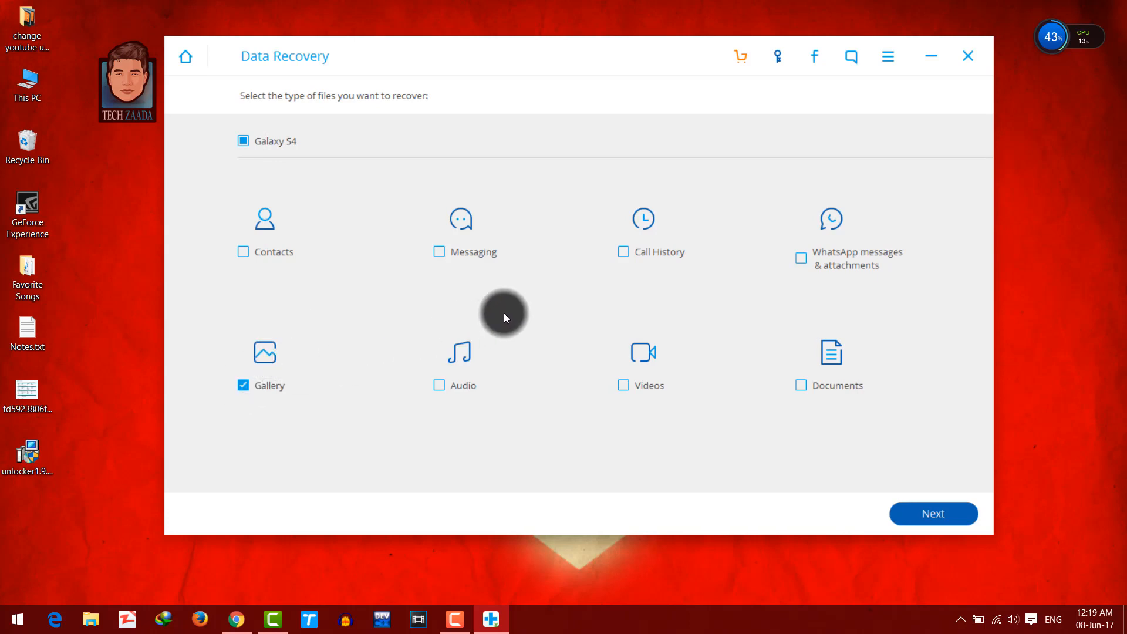
{"action": "mouse_move", "coordinate": [657, 219]}
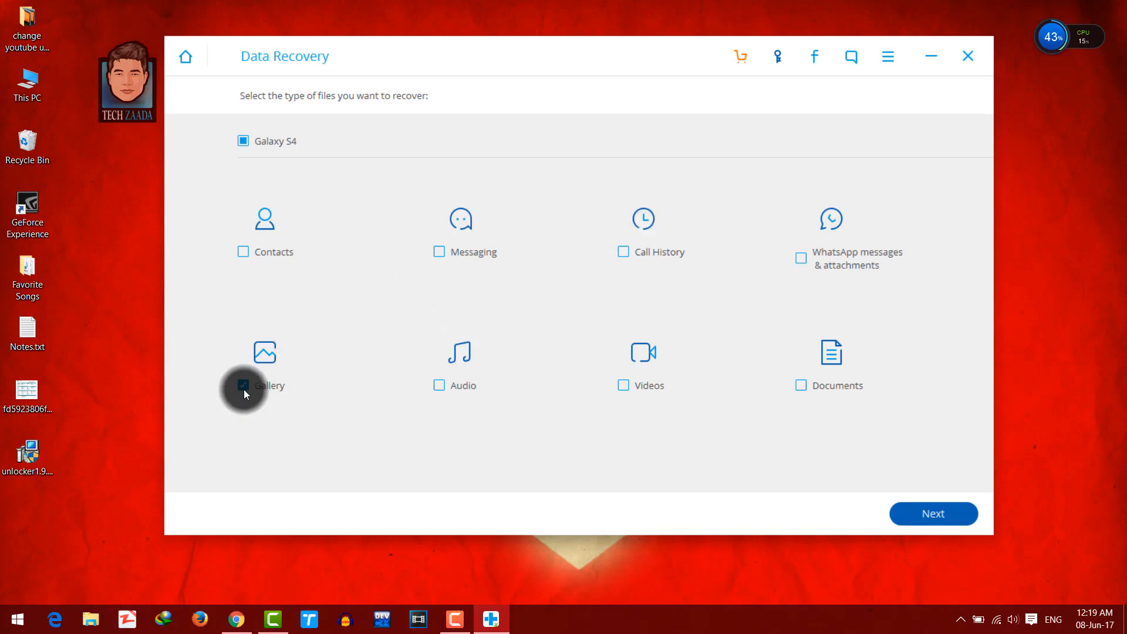
{"action": "left_click", "coordinate": [243, 385]}
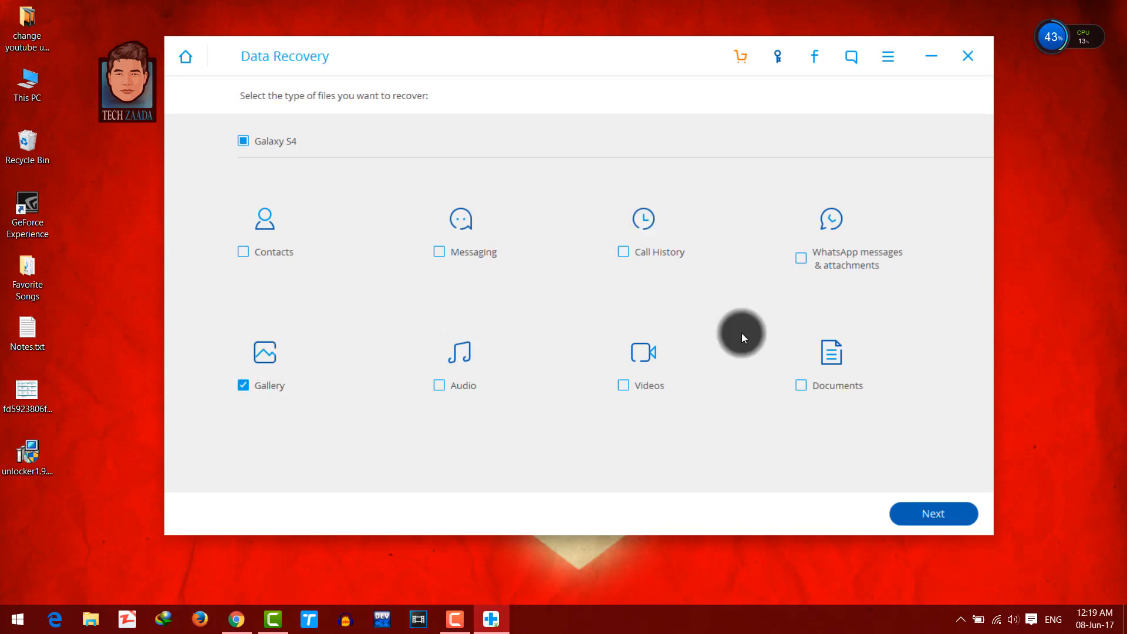
Start scanning the Galaxy S4 for recoverable Gallery files
{"action": "left_click", "coordinate": [934, 513]}
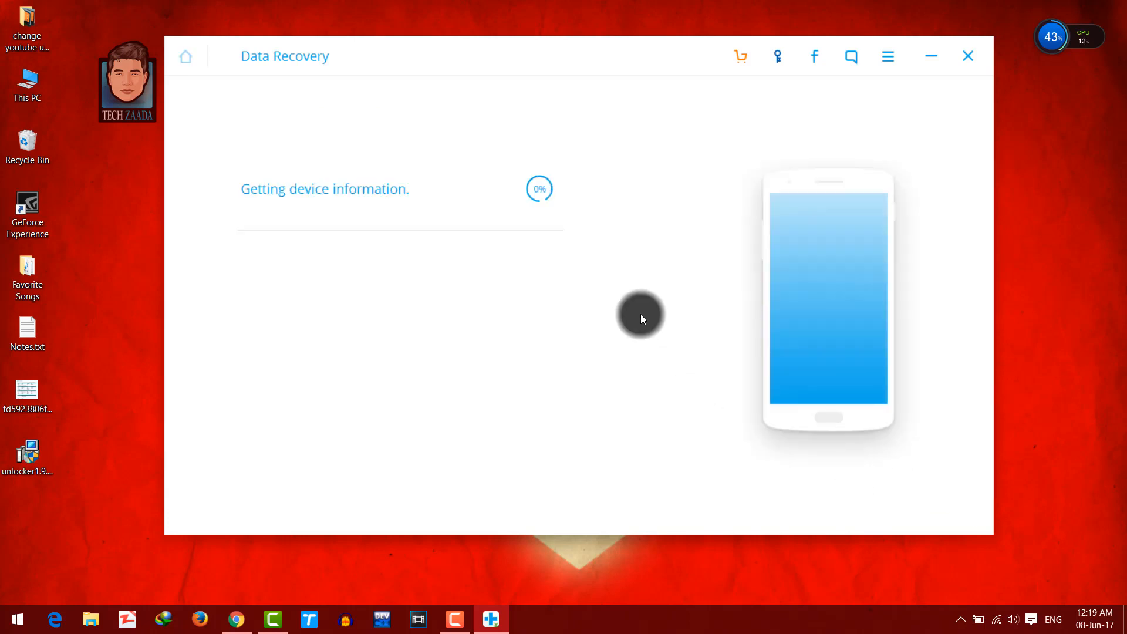
{"action": "mouse_move", "coordinate": [479, 189]}
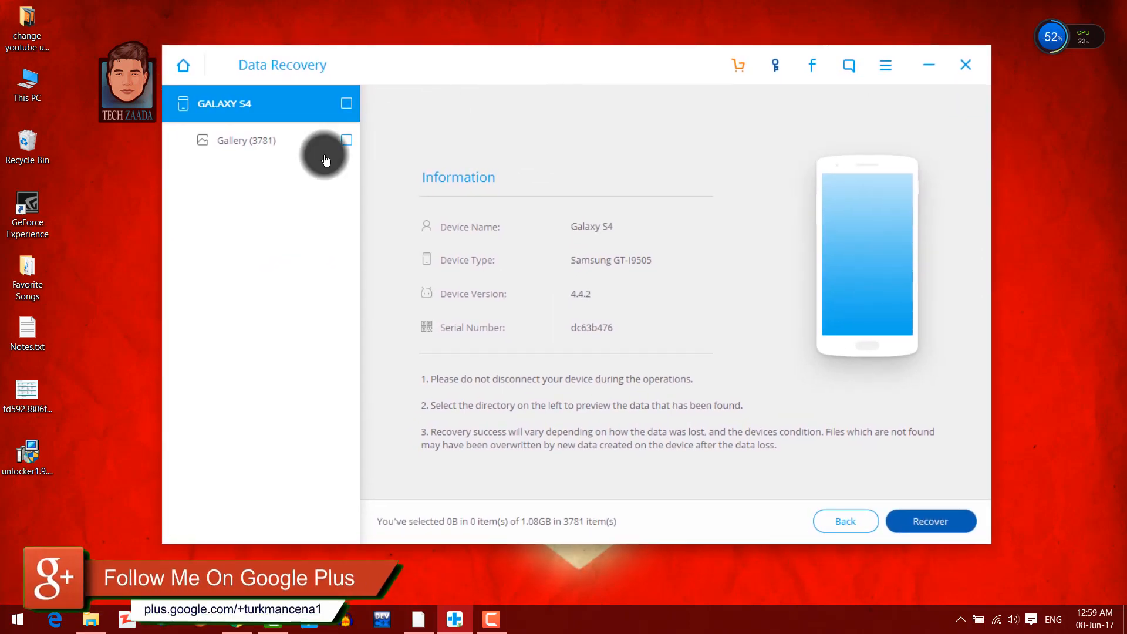
Show the Gallery (3781) results and mark the 13 photos (35.45 MB) for recovery
{"action": "left_click", "coordinate": [244, 140]}
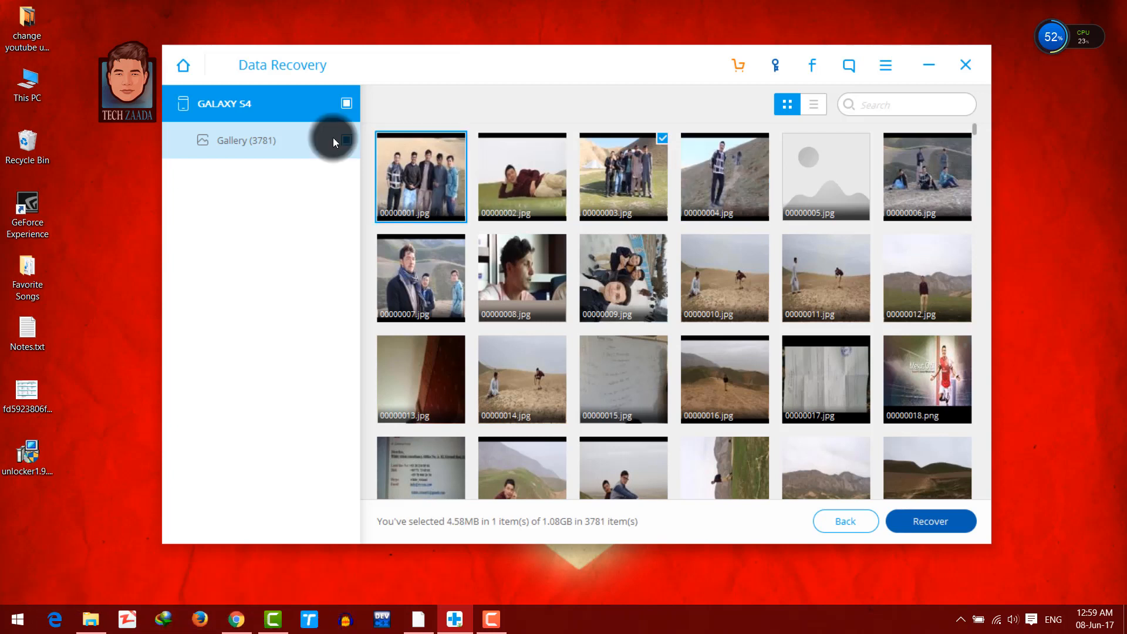
{"action": "left_click", "coordinate": [521, 177]}
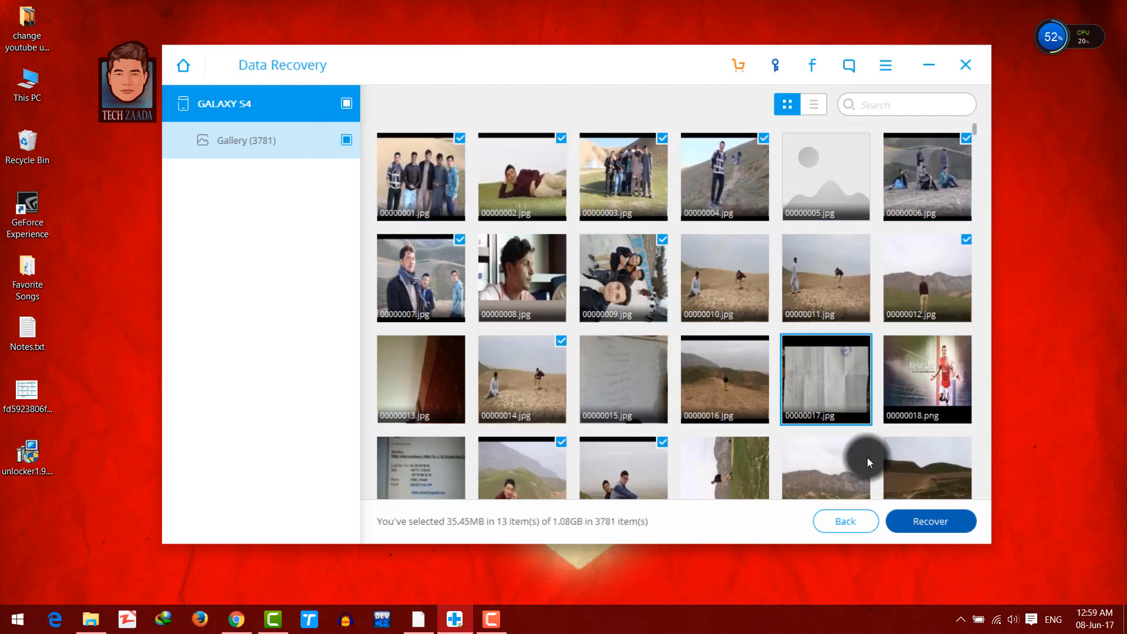
{"action": "left_click", "coordinate": [930, 522]}
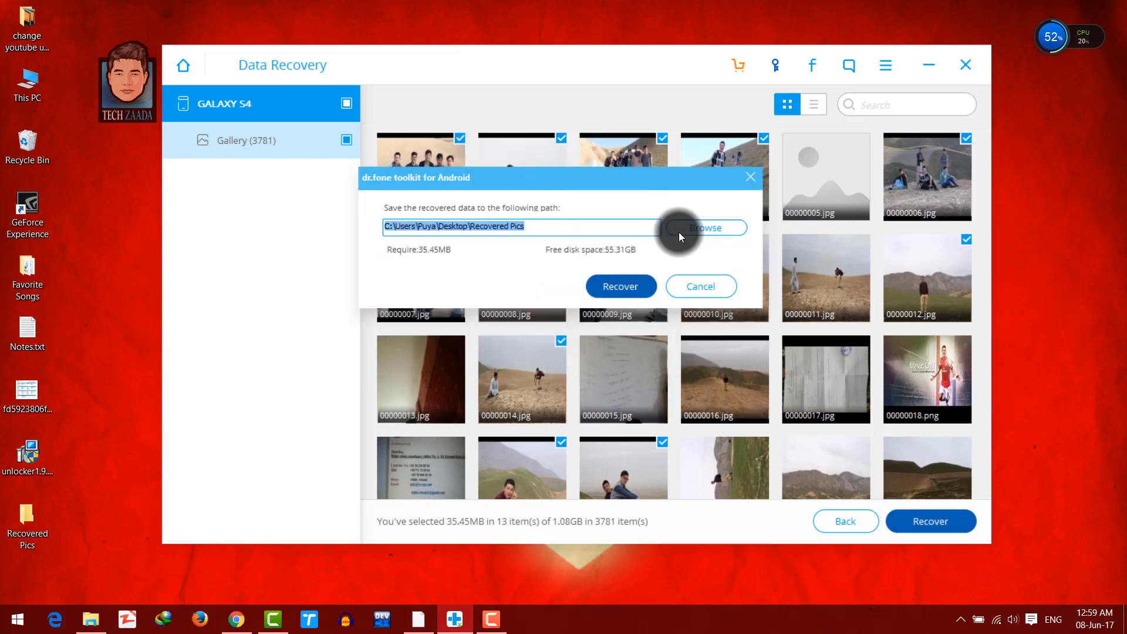
Save the recovered photos into a new folder created under Desktop
{"action": "left_click", "coordinate": [706, 228]}
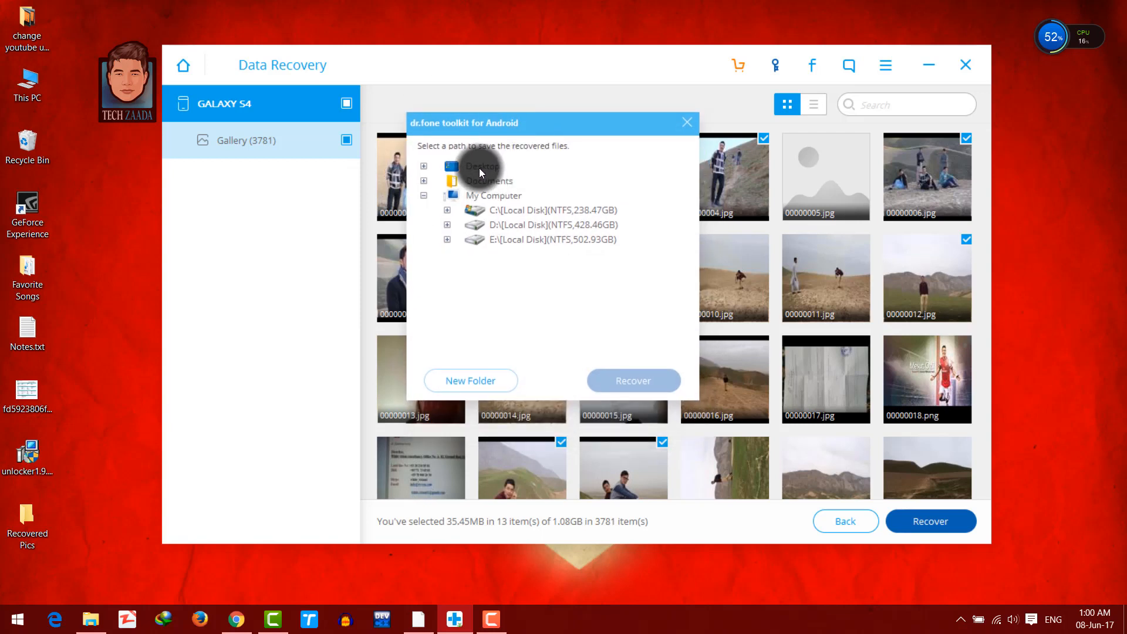
{"action": "left_click", "coordinate": [469, 381]}
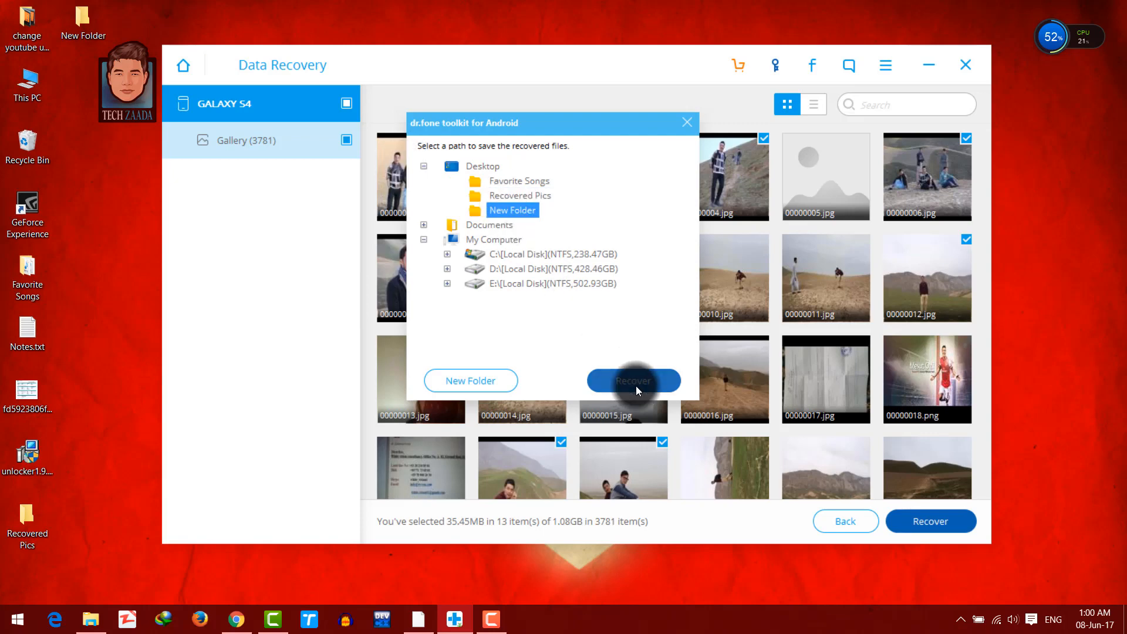
{"action": "left_click", "coordinate": [633, 380]}
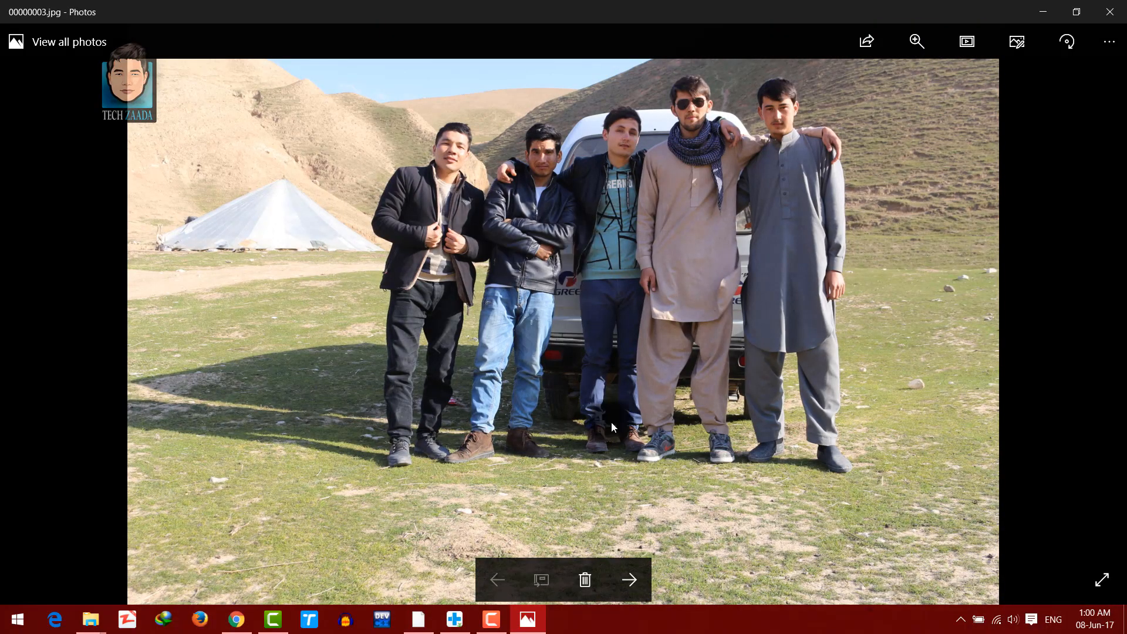
Browse the recovered images with the next and previous arrows, zooming into the hillside photo
{"action": "left_click", "coordinate": [630, 581]}
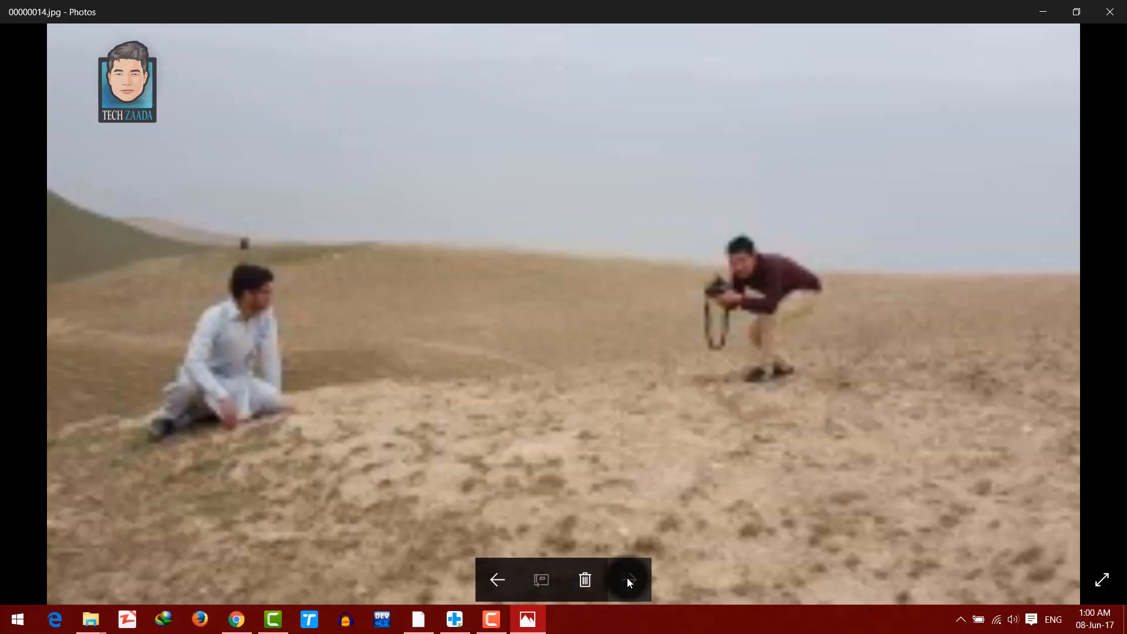
{"action": "left_click", "coordinate": [628, 579]}
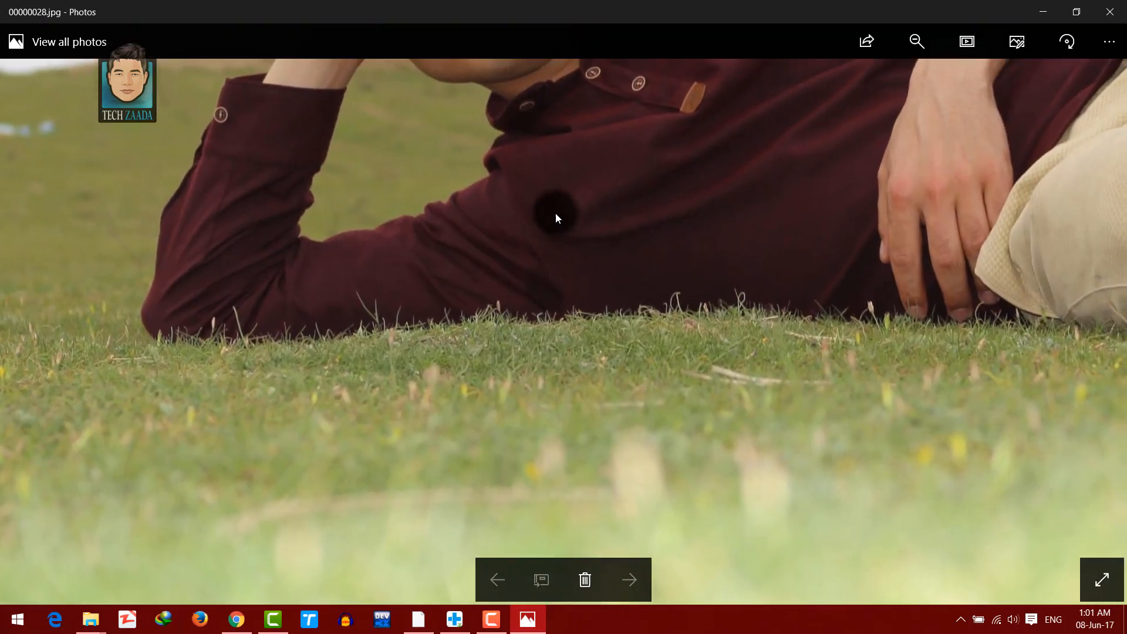
{"action": "left_click", "coordinate": [495, 579]}
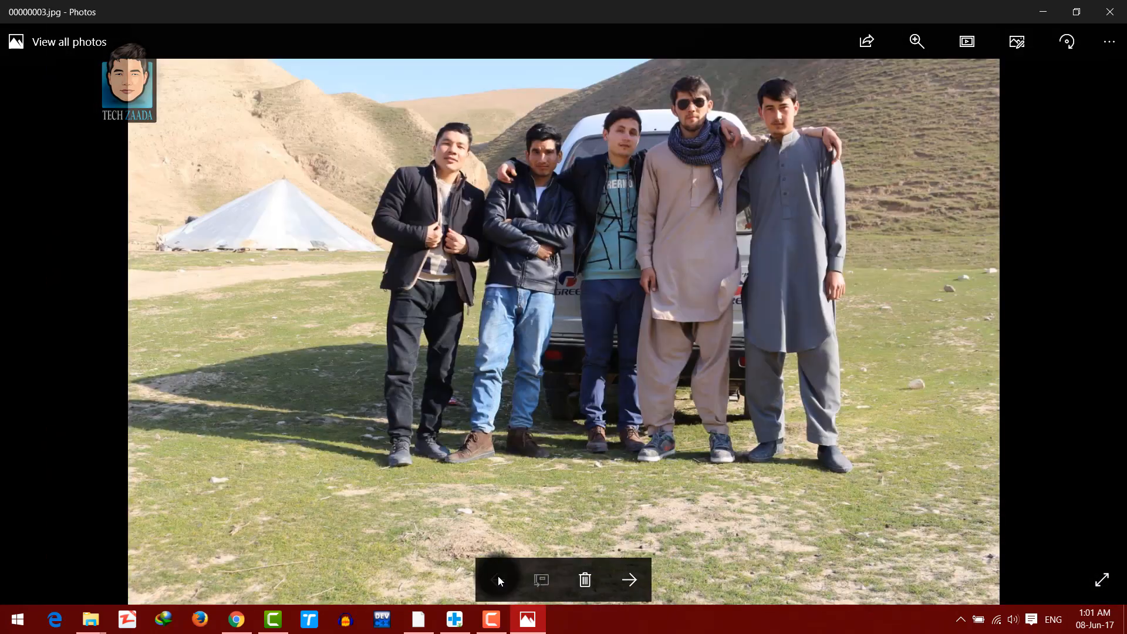
{"action": "left_click", "coordinate": [917, 41]}
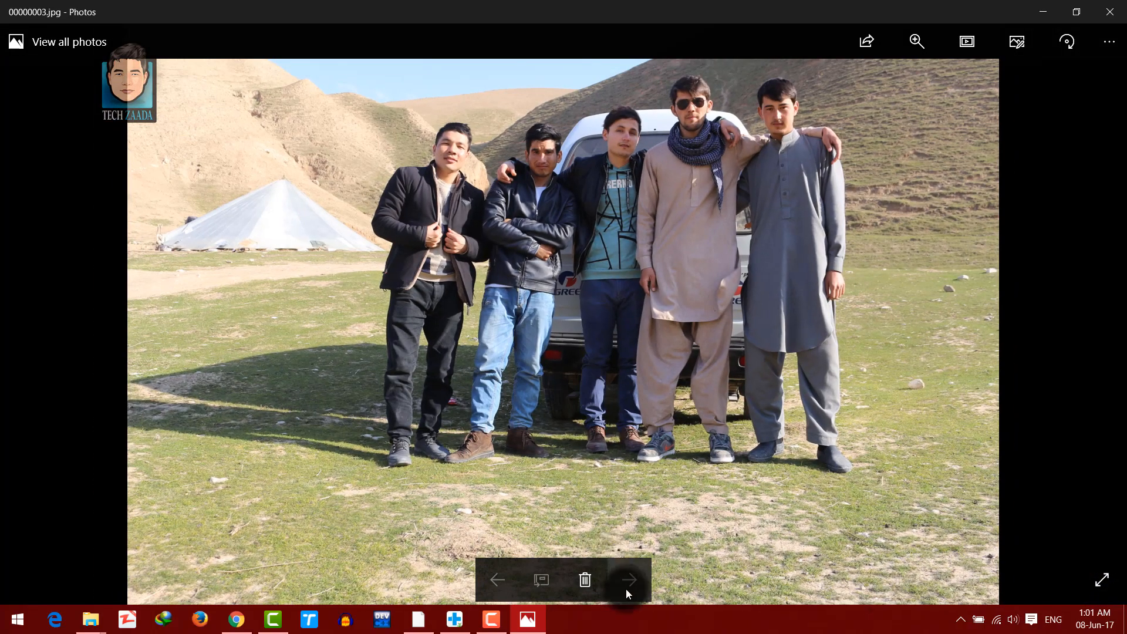
{"action": "left_click", "coordinate": [628, 581]}
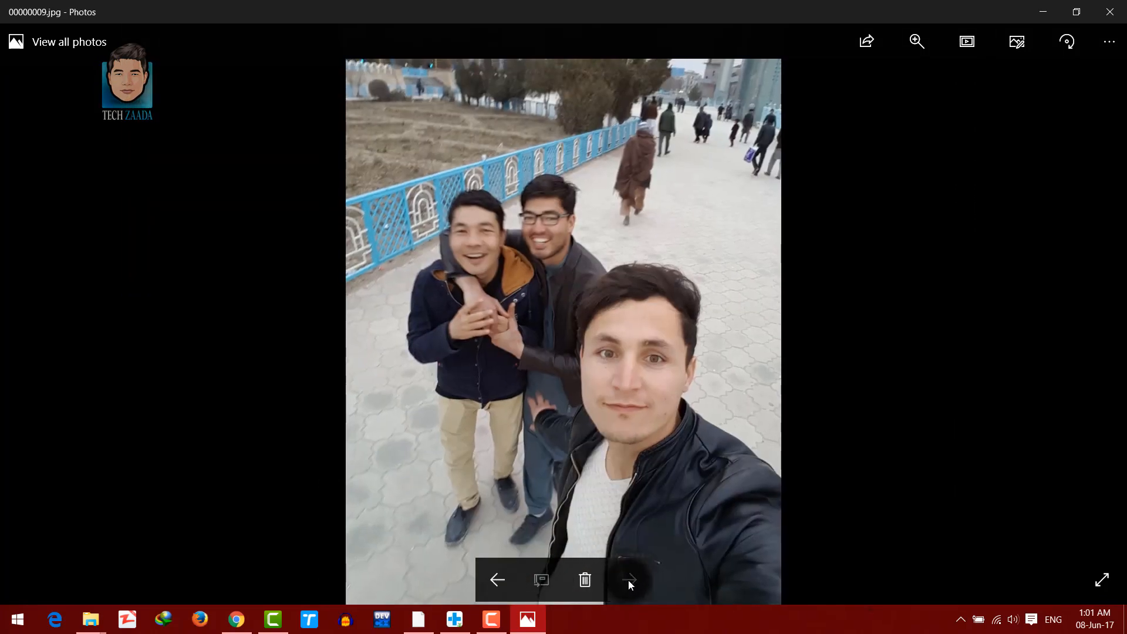
{"action": "left_click", "coordinate": [628, 580]}
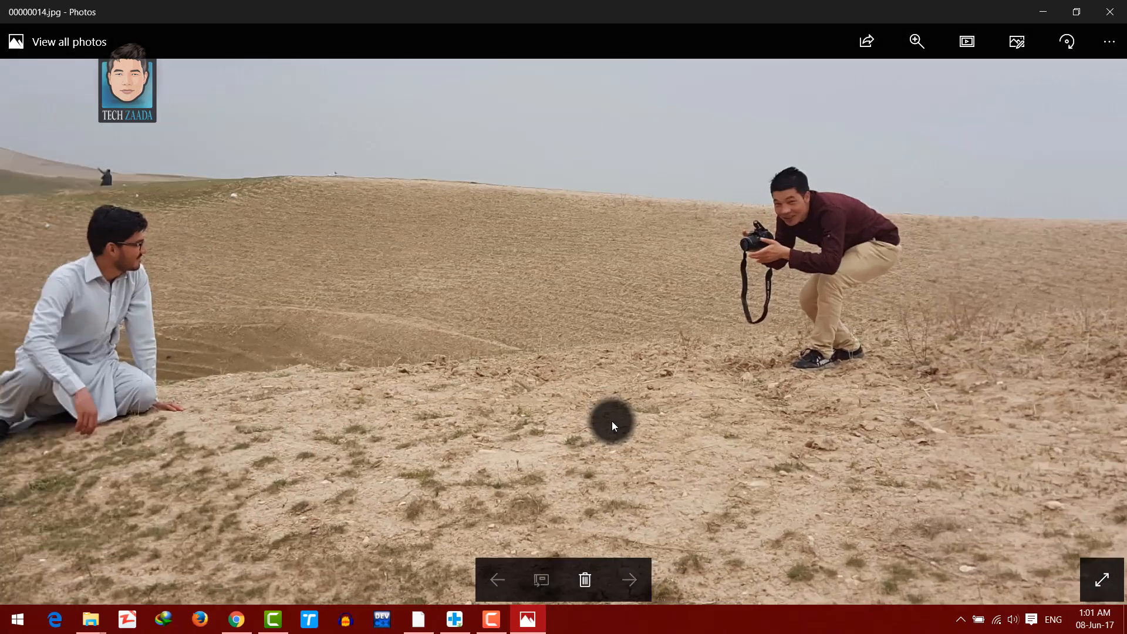
{"action": "left_click", "coordinate": [918, 41]}
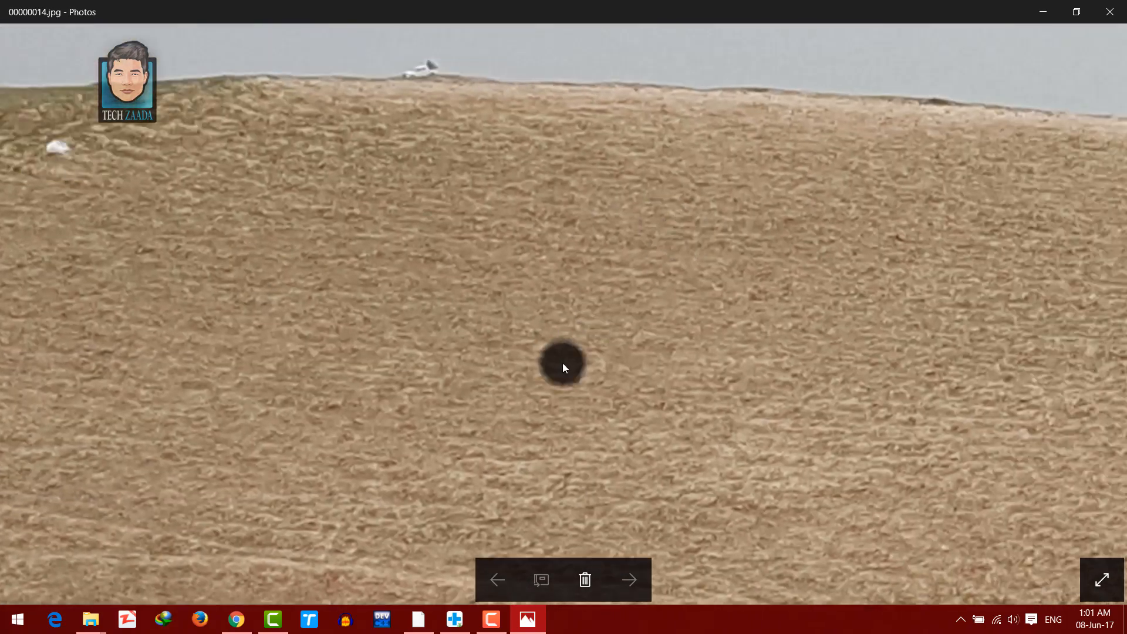
{"action": "left_click", "coordinate": [628, 579]}
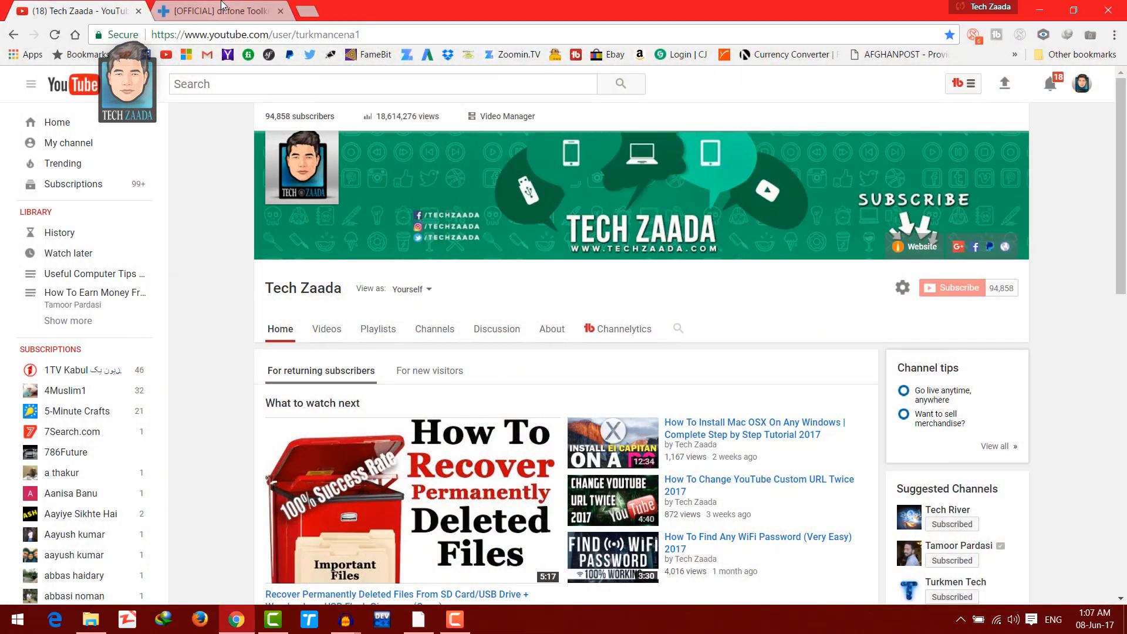
Switch back to the dr.fone product page tab and scroll to the reviews and Try It Free button
{"action": "left_click", "coordinate": [219, 11]}
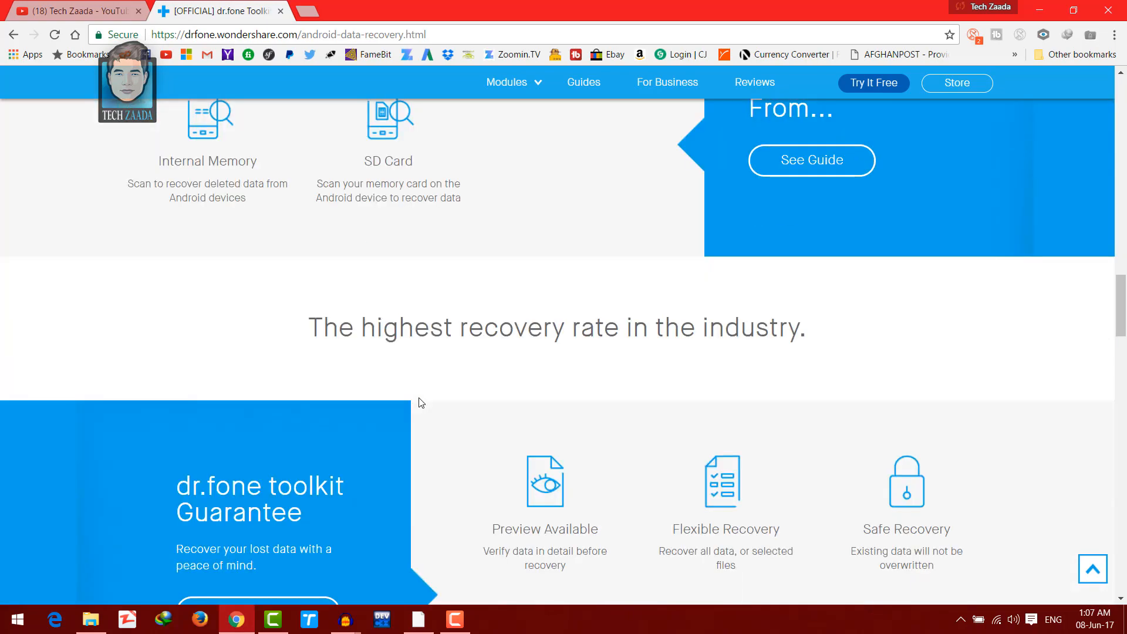
{"action": "scroll", "scroll_direction": "down", "scroll_amount": 3}
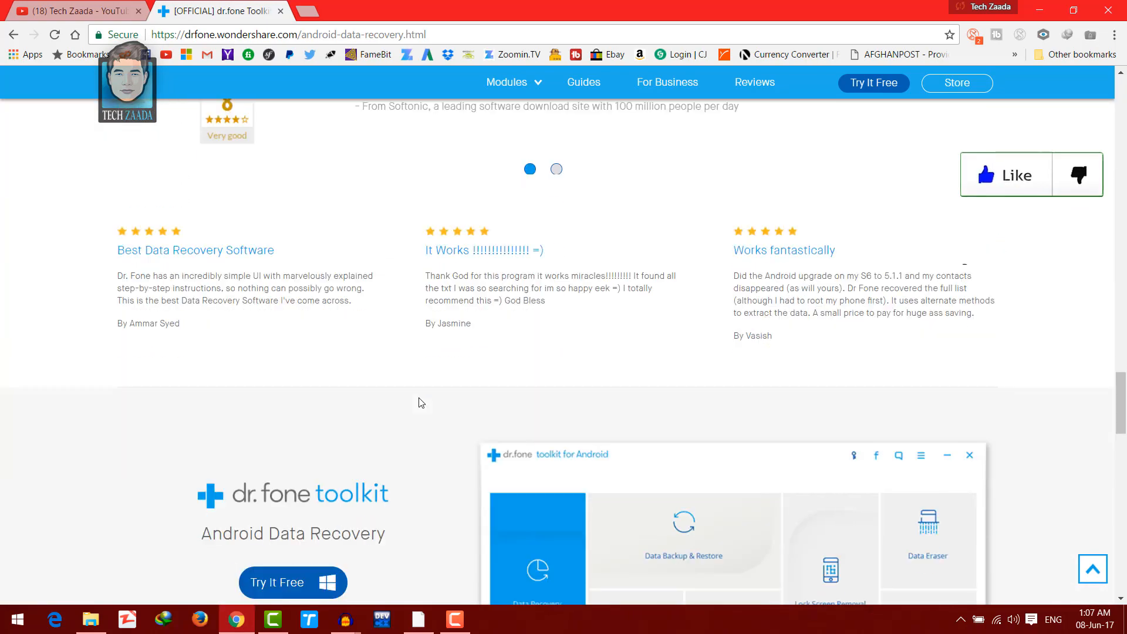